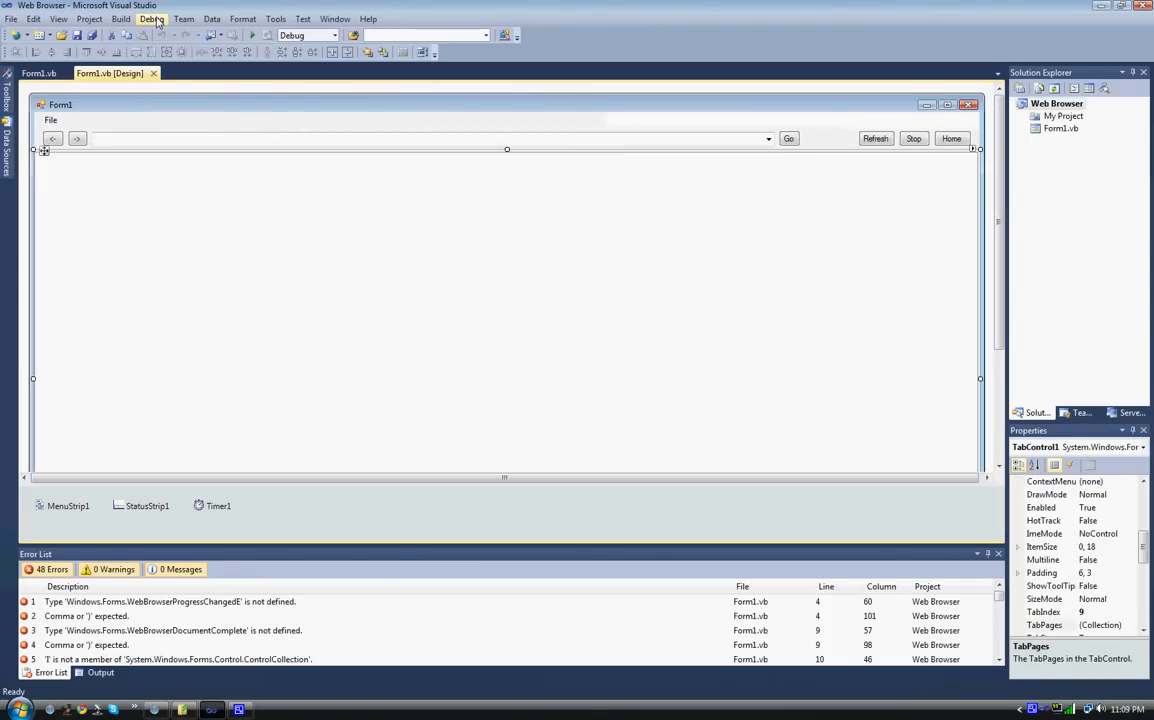
Start debugging the Web Browser project from the Debug menu, hitting a build-errors warning.
click(152, 18)
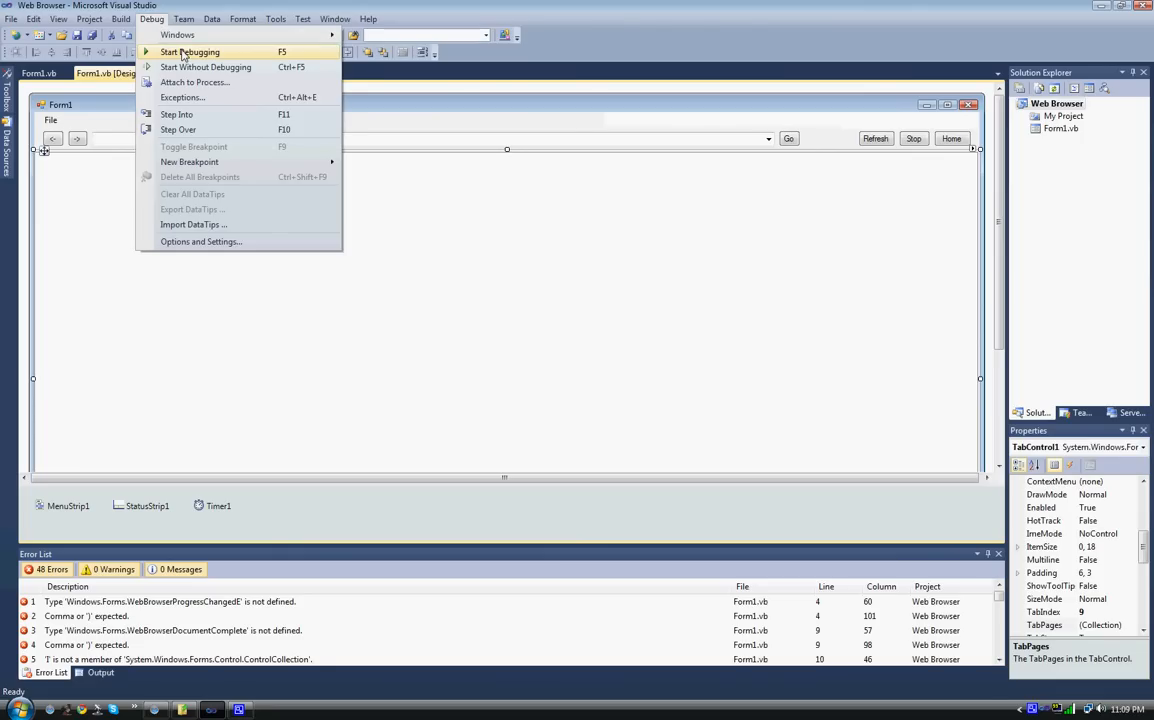
click(188, 52)
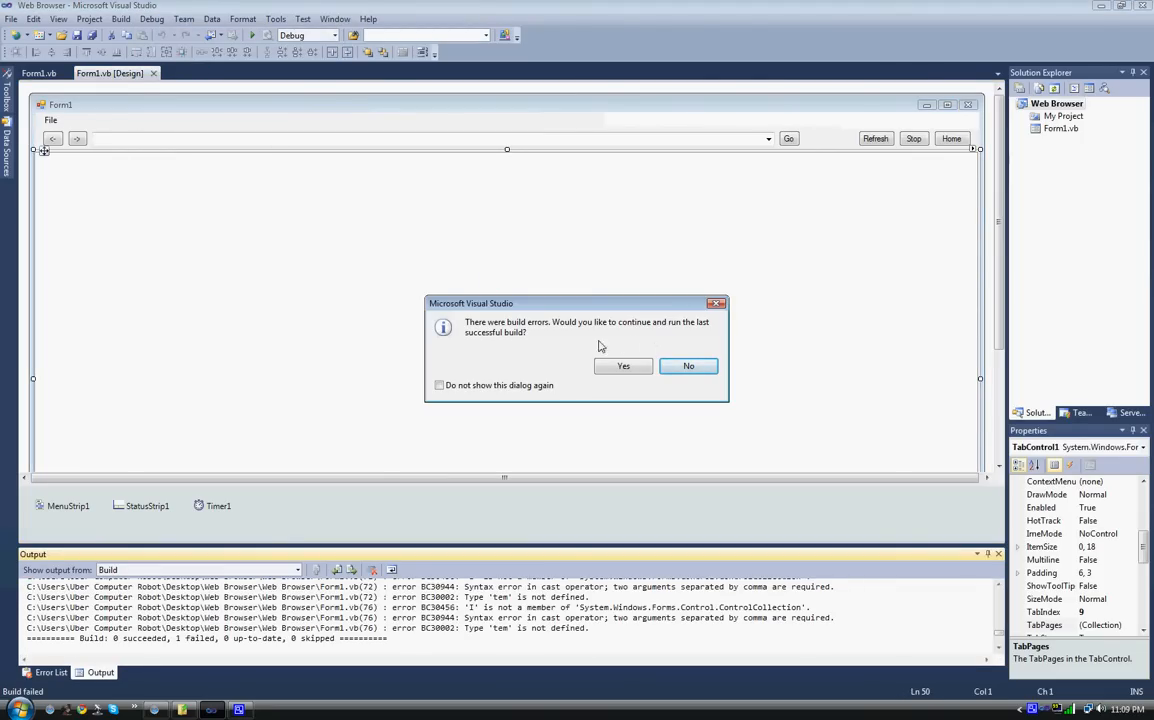
Choose Yes to run the last successful build, yielding the missing Web Browser executable error.
click(624, 364)
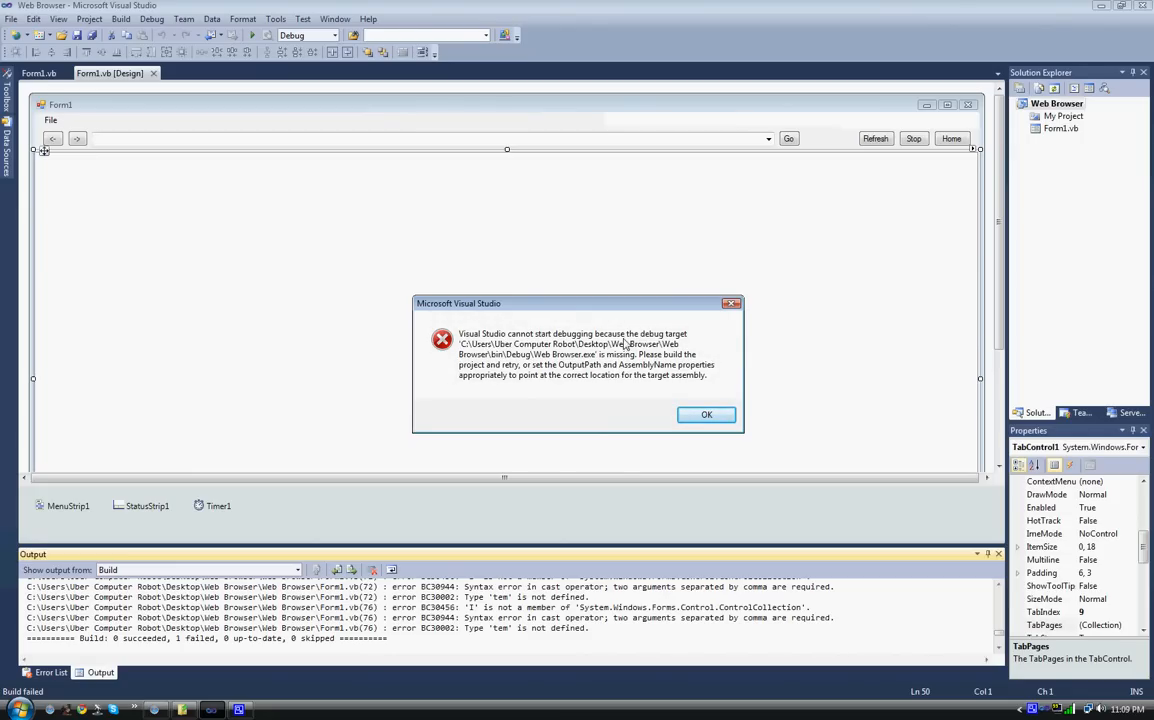
mouse_move(464, 352)
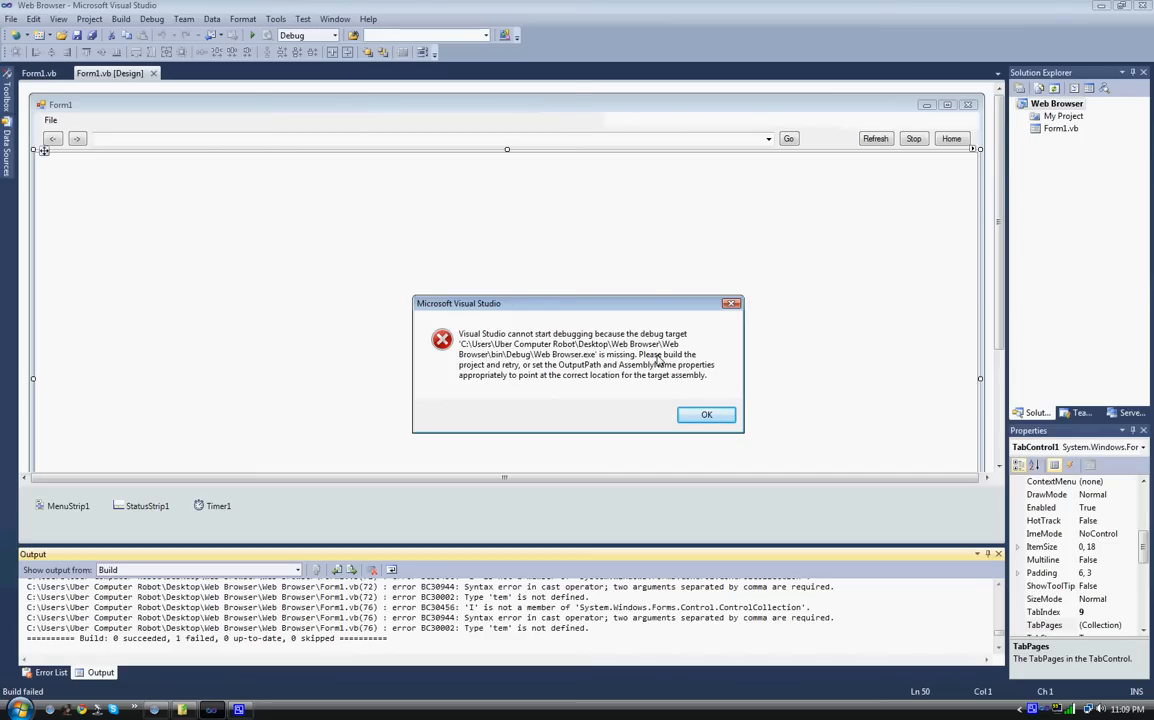
mouse_move(492, 374)
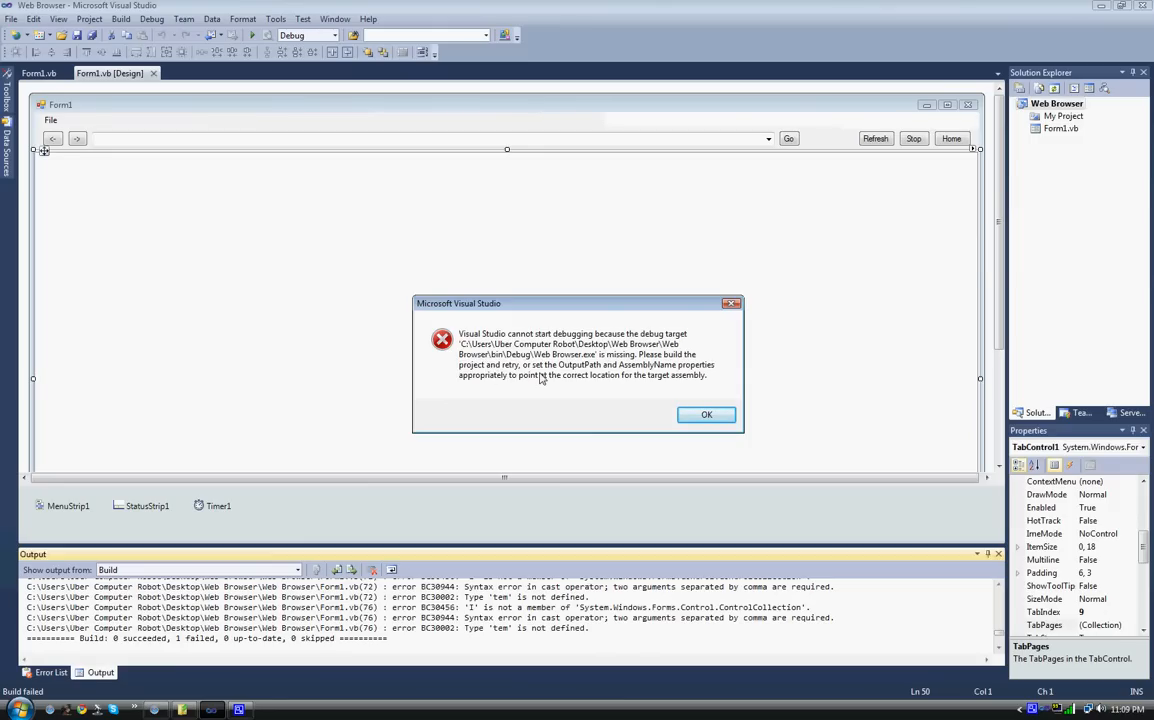
mouse_move(478, 388)
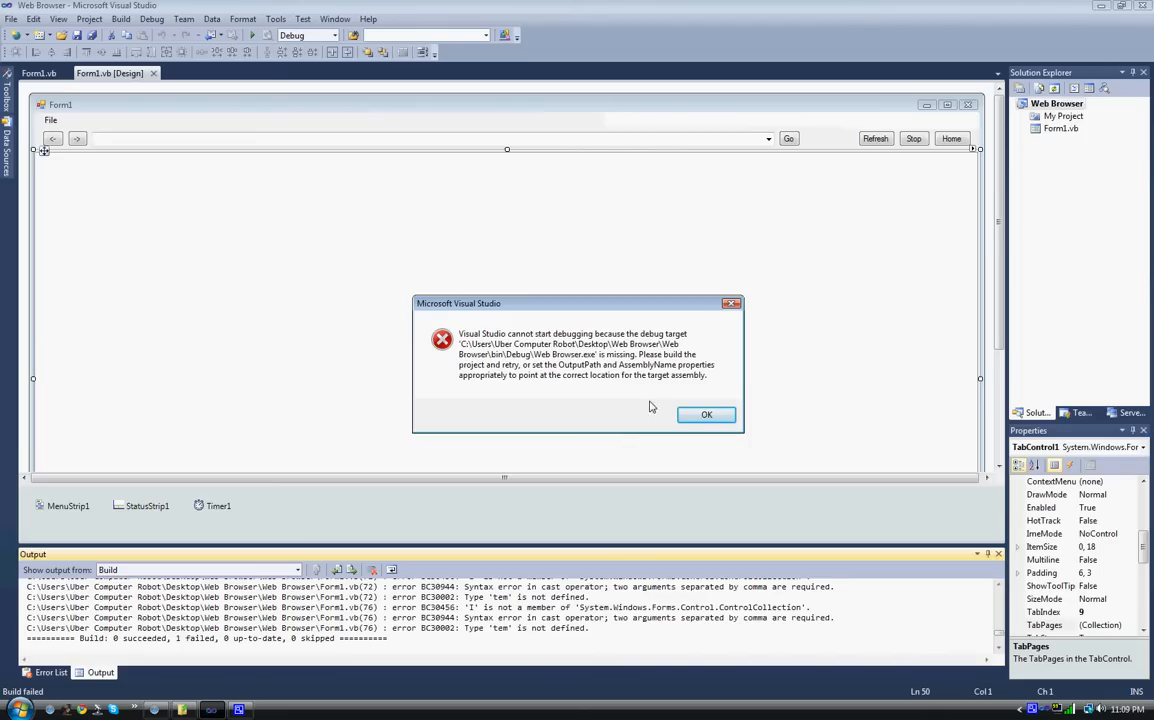
Acknowledge the 'cannot start debugging' error and return to the form designer's error list.
click(706, 414)
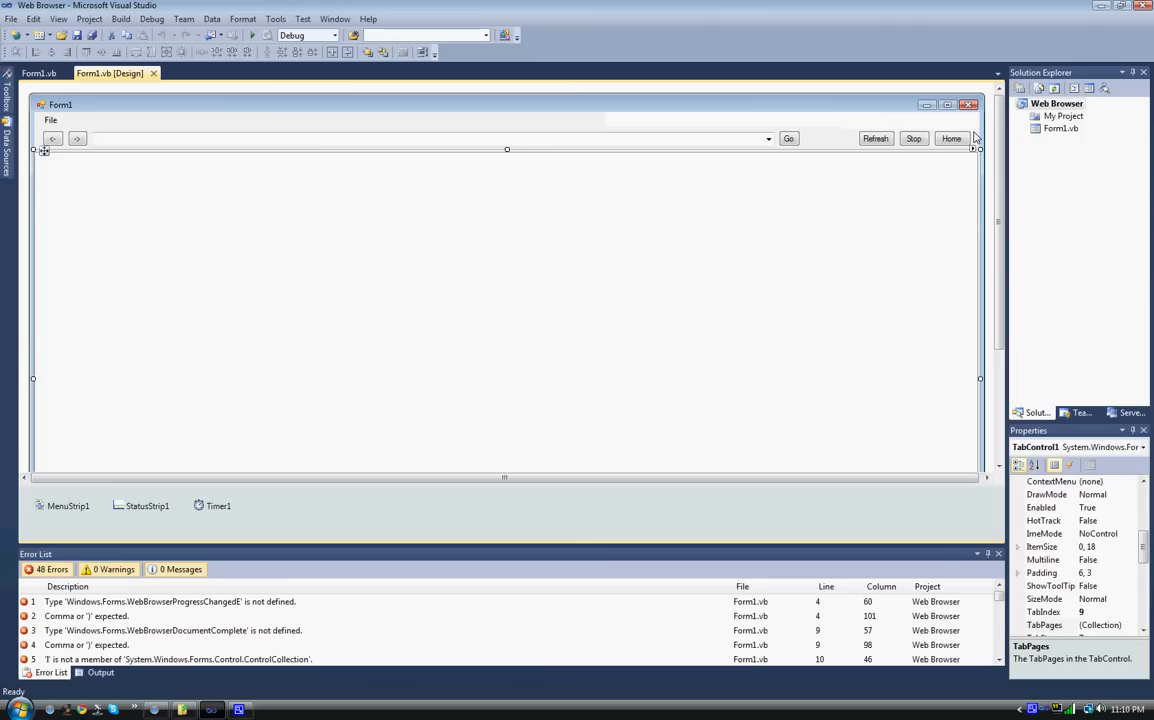
mouse_move(1000, 164)
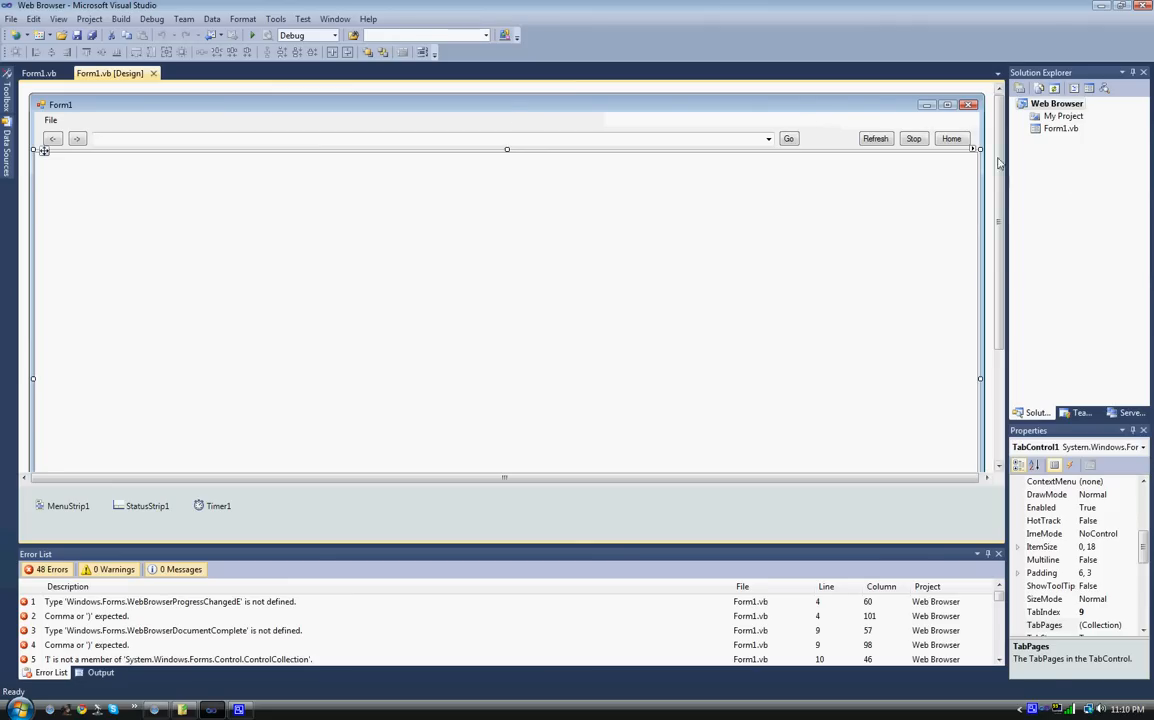